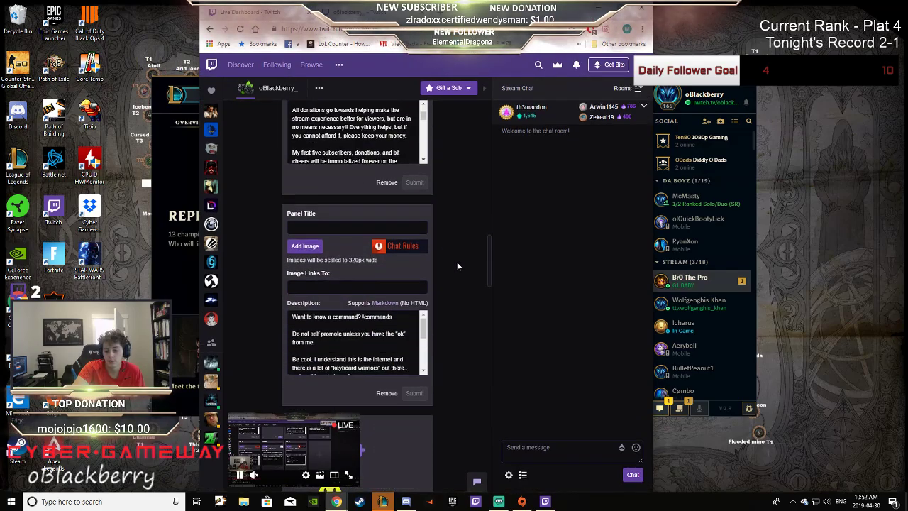
{"action": "scroll", "scroll_direction": "down", "scroll_amount": 3}
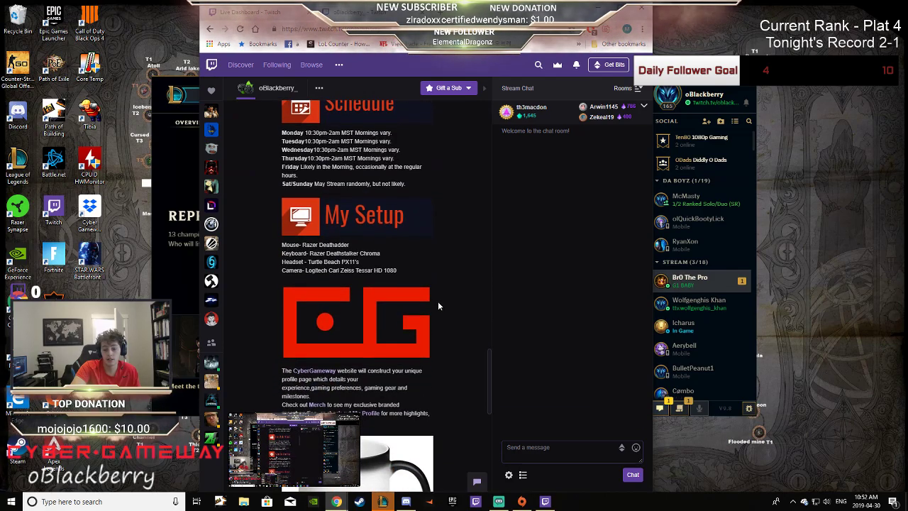
{"action": "scroll", "scroll_direction": "down", "scroll_amount": 3}
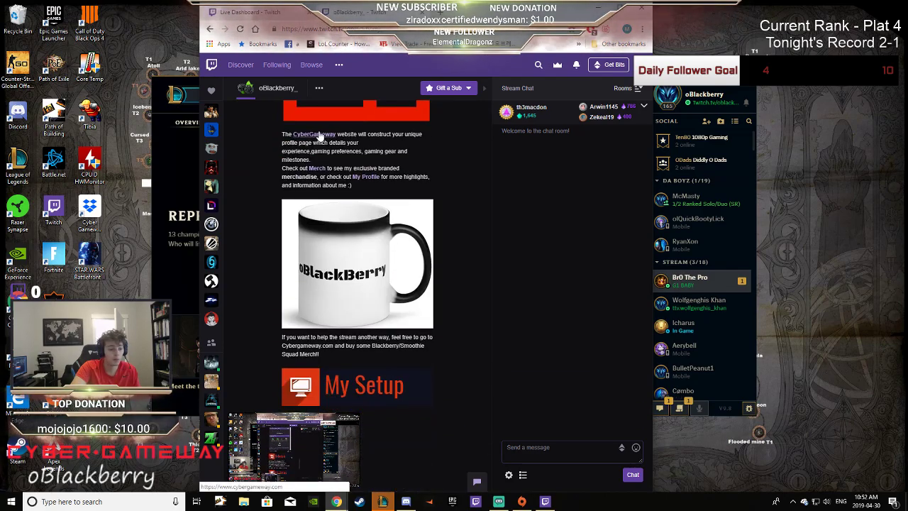